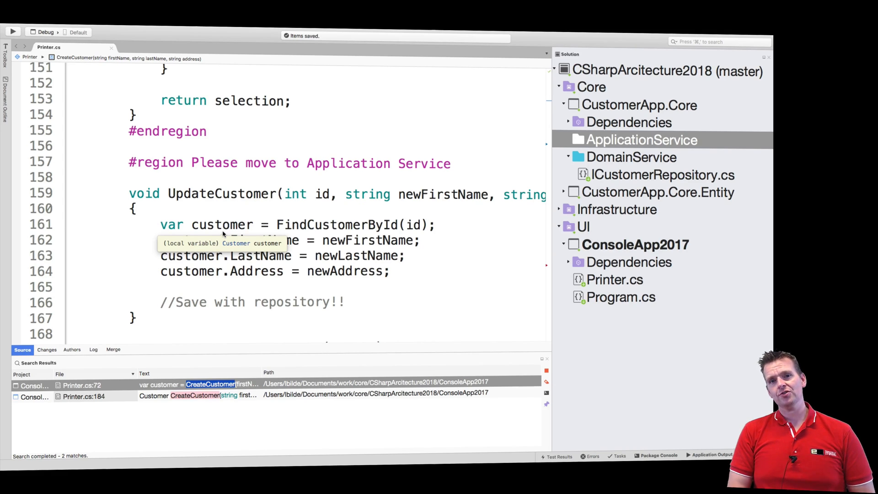
pyautogui.moveTo(463, 130)
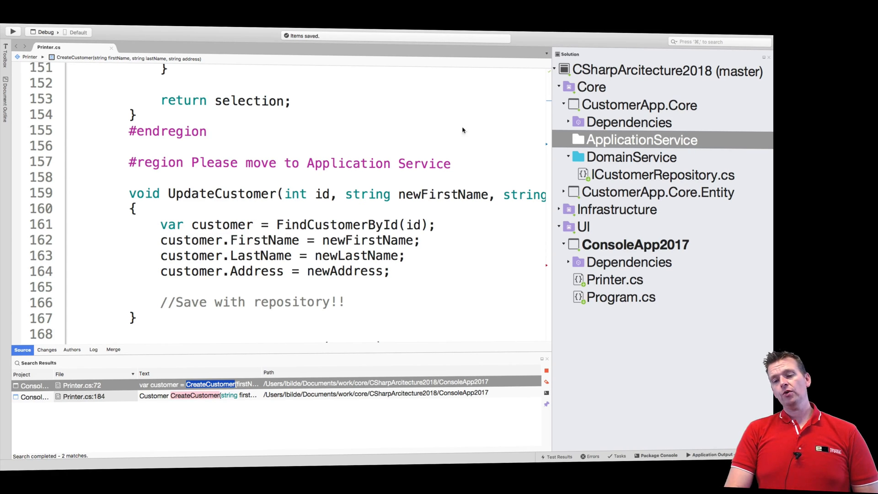
pyautogui.moveTo(612, 109)
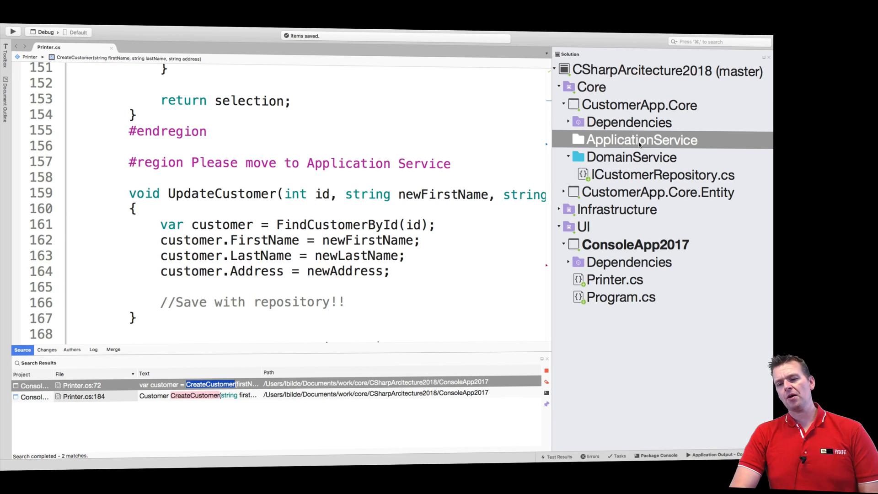
# Add an Empty Interface file named ICustomerService to the ApplicationService folder.
pyautogui.rightClick(641, 139)
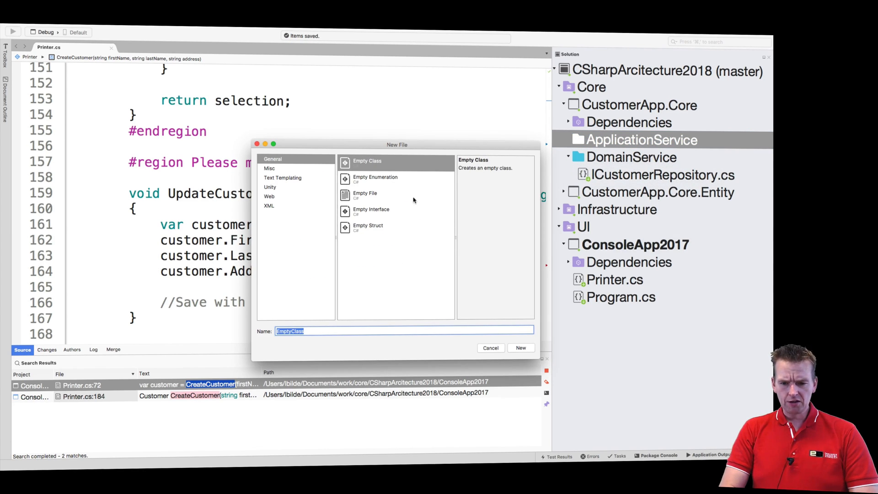
pyautogui.click(372, 210)
pyautogui.write('ICustomerSer')
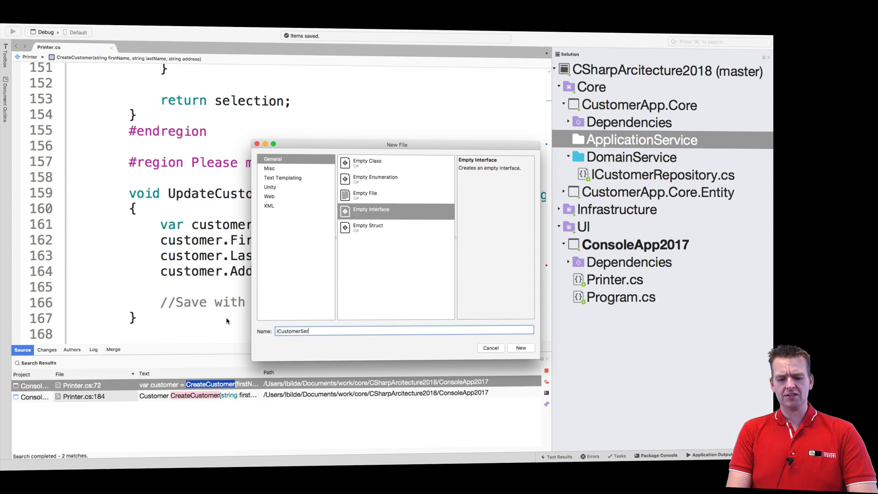
pyautogui.click(520, 347)
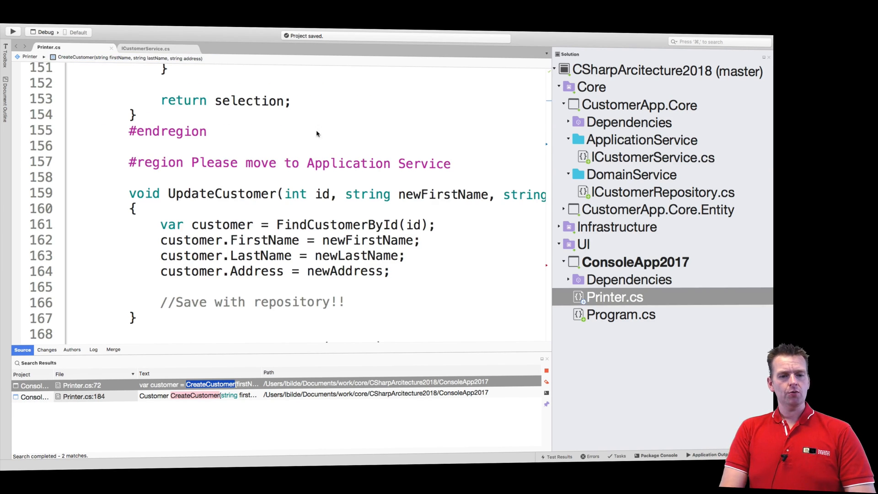
pyautogui.scroll(-3)
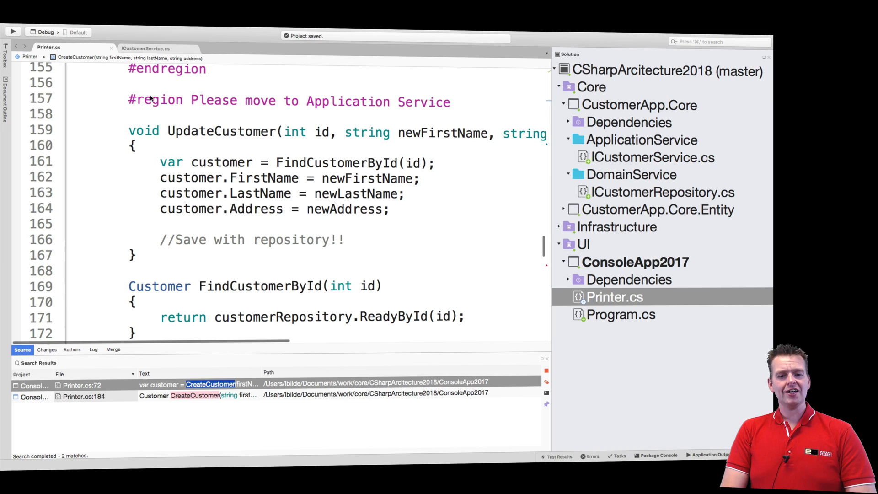
pyautogui.moveTo(291, 230)
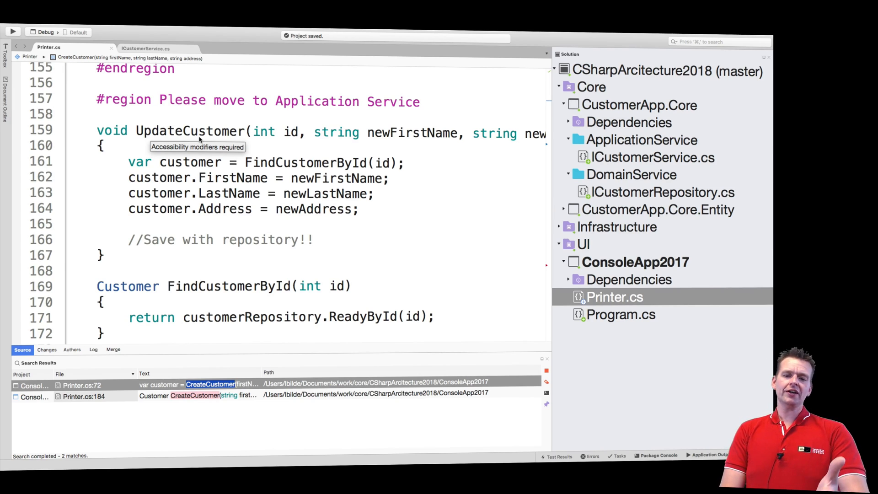
pyautogui.moveTo(323, 144)
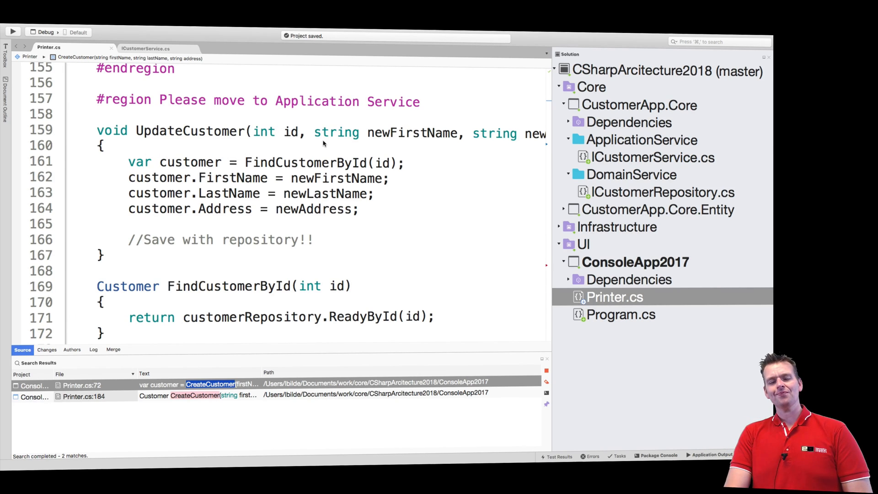
pyautogui.hscroll(3)
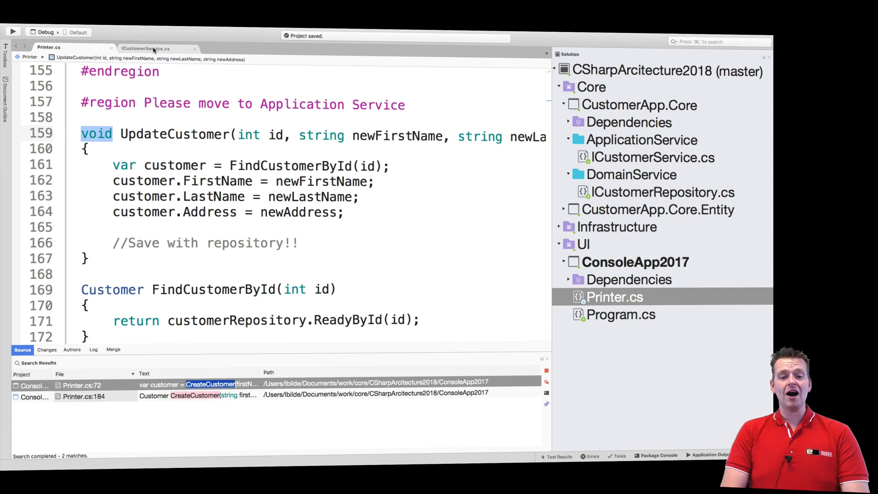
# Start a Customer-returning declaration in ICustomerService, importing CustomerApp.Core.Entity via quick fix.
pyautogui.click(145, 49)
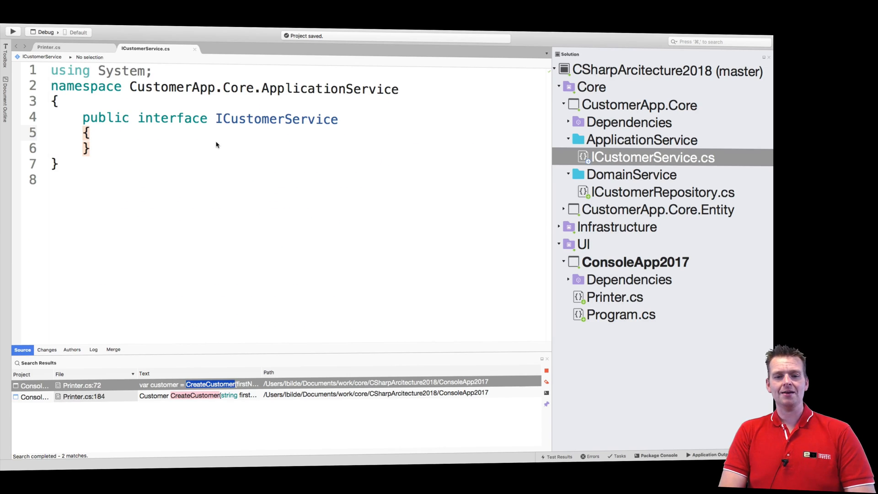
pyautogui.press('Return')
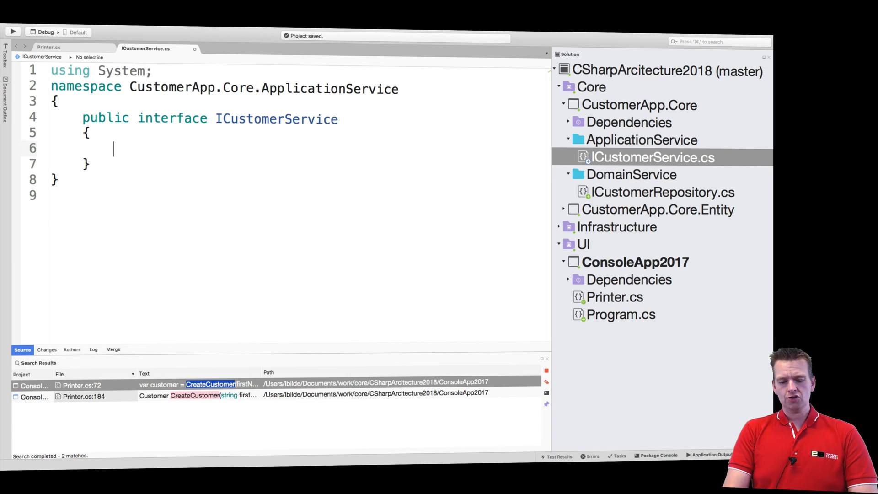
pyautogui.write('Custoemr')
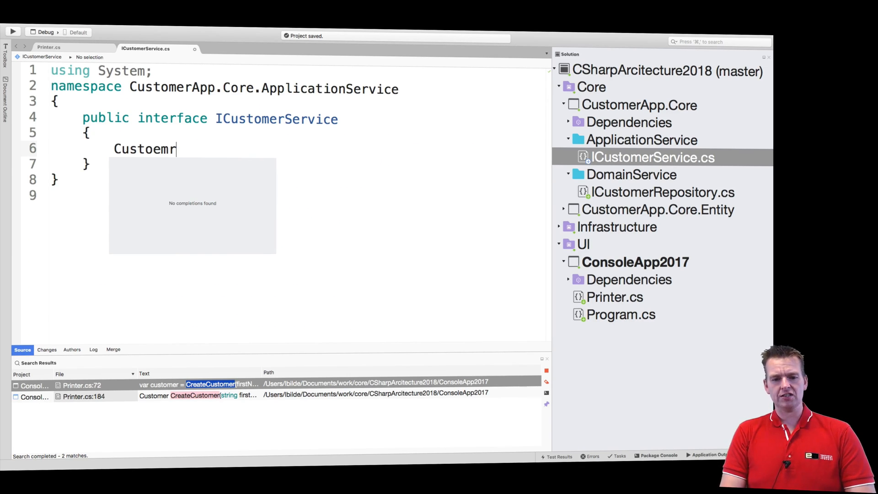
pyautogui.write('Customer')
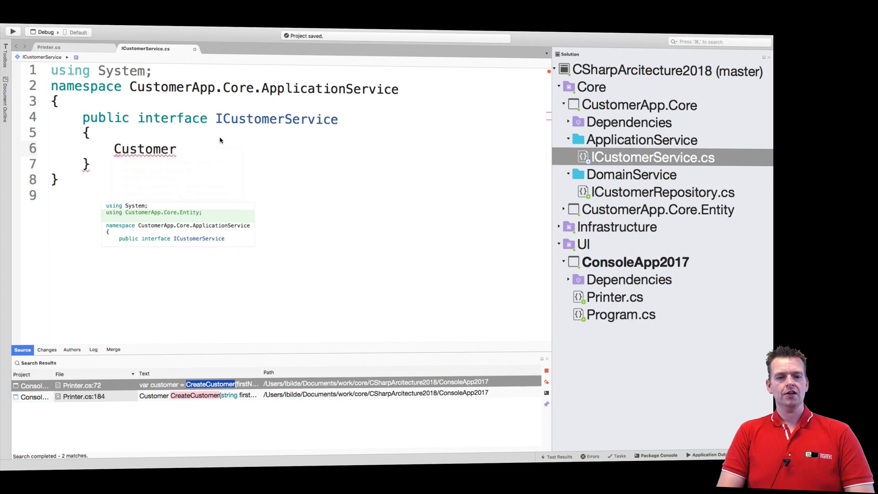
pyautogui.doubleClick(144, 148)
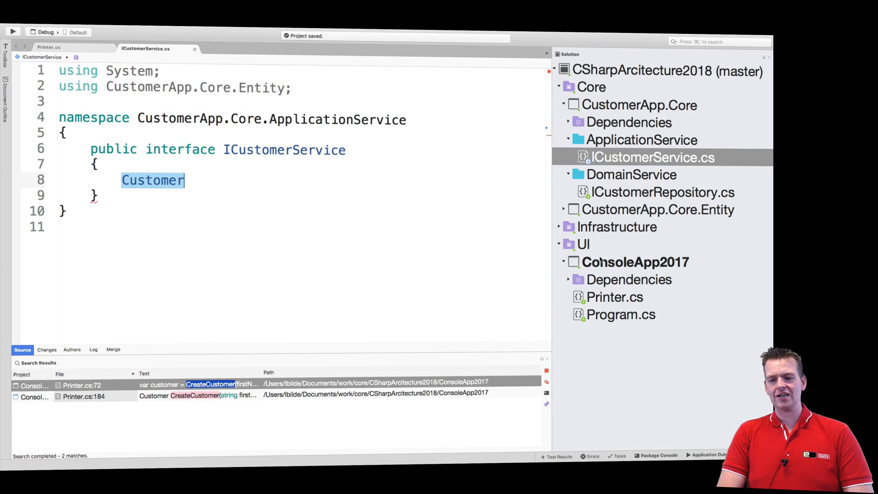
pyautogui.click(564, 209)
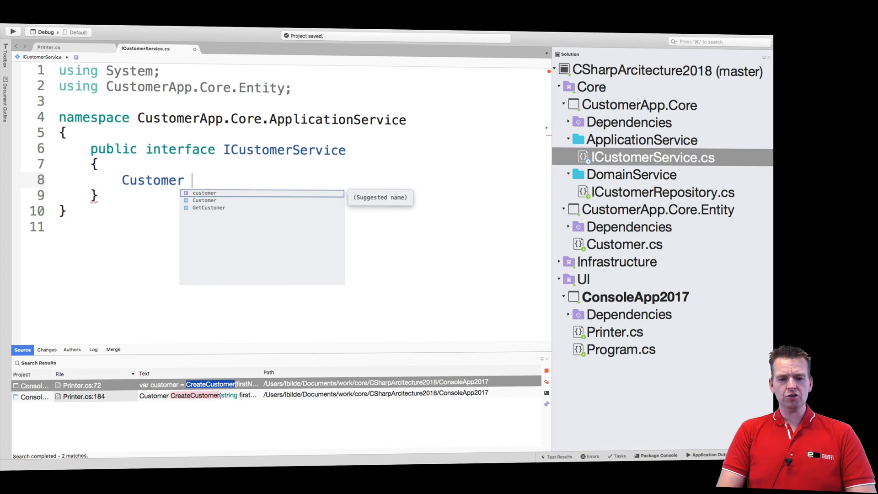
# Complete the declaration as Customer UpdateCustomer(Customer customerUpdate), copying the name from Printer.cs.
pyautogui.click(49, 47)
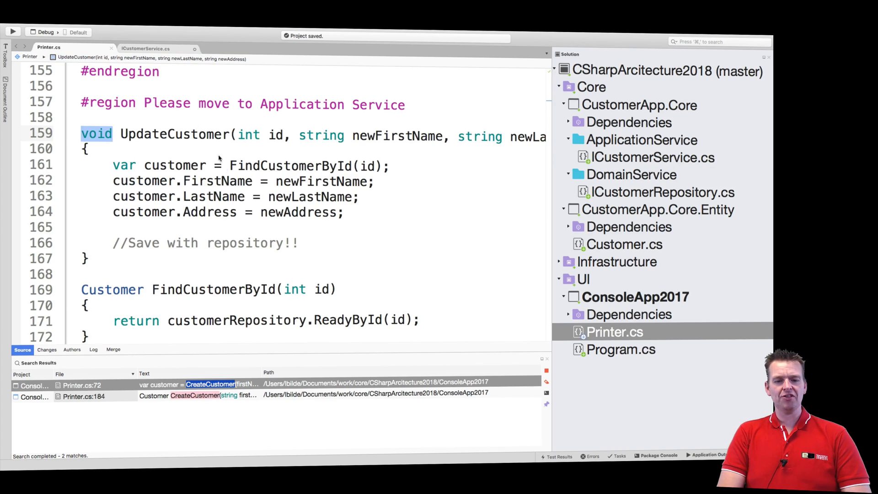
pyautogui.doubleClick(174, 134)
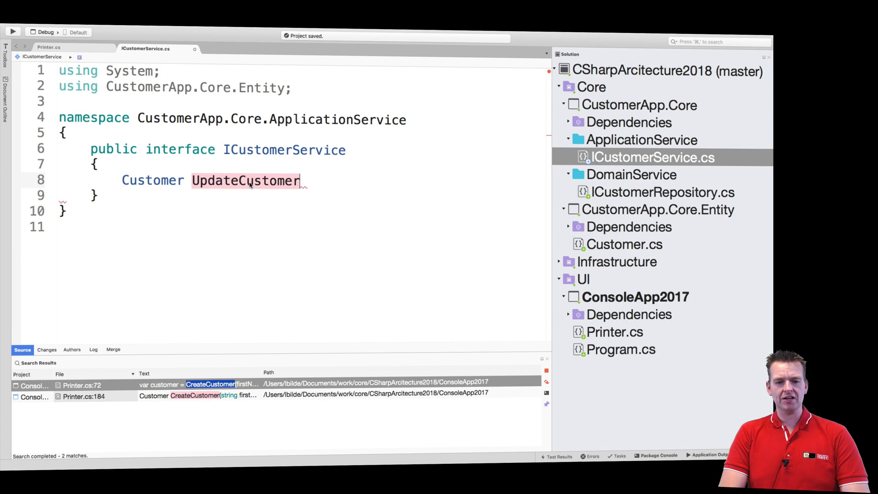
pyautogui.write('()')
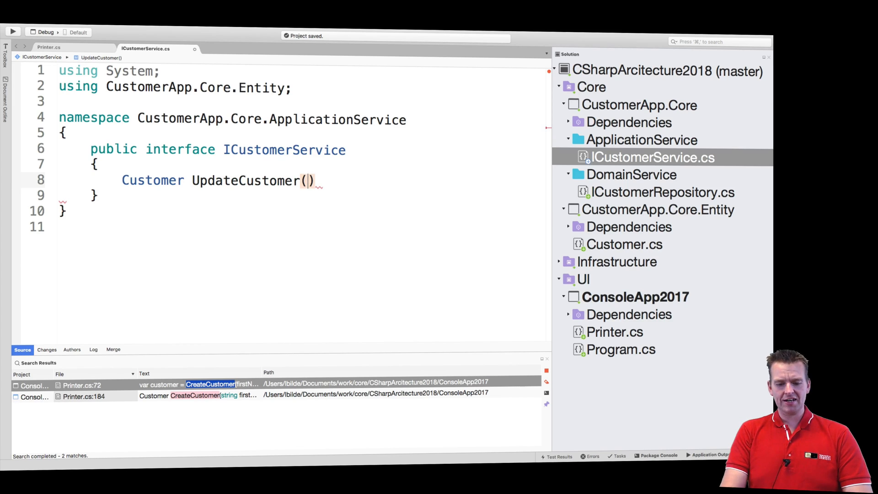
pyautogui.write('Customer customerUpdate')
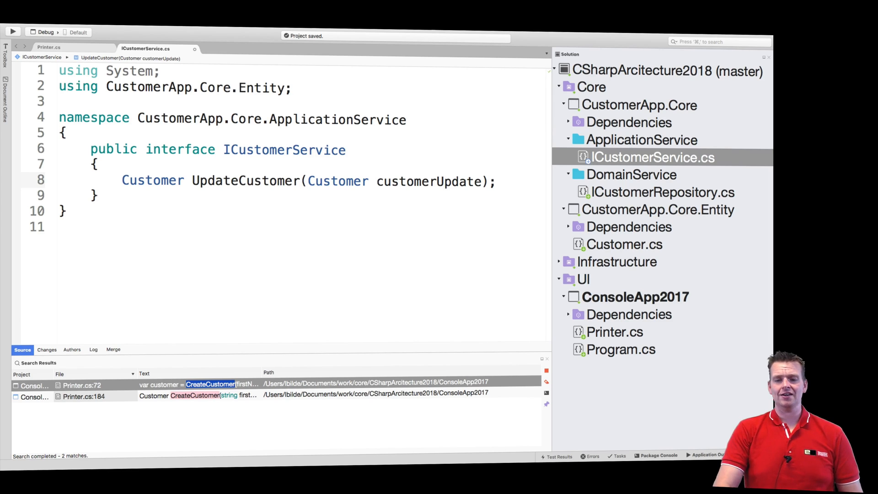
pyautogui.press('enter')
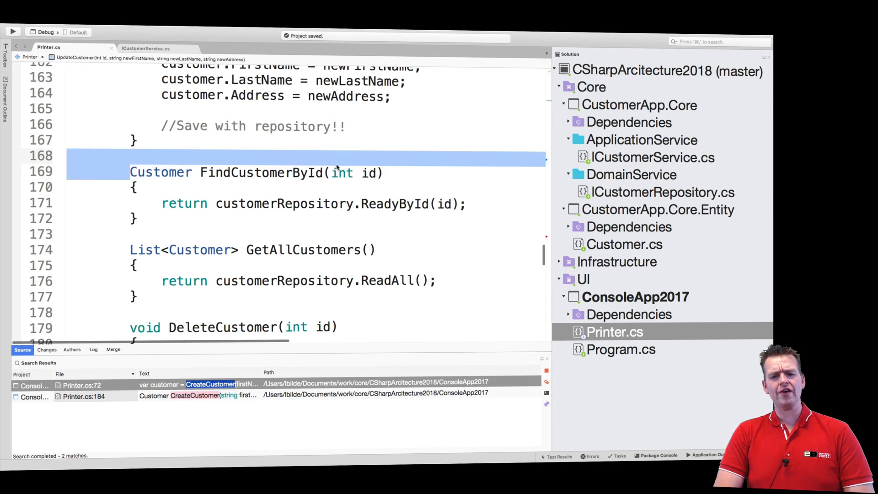
# Declare Customer FindCustomerById(int id) in ICustomerService, copied from Printer.cs.
pyautogui.click(256, 172)
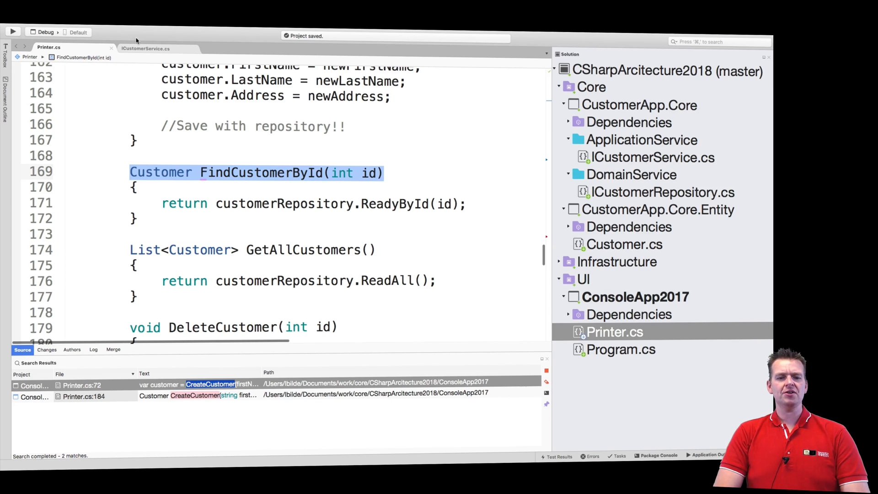
pyautogui.click(145, 48)
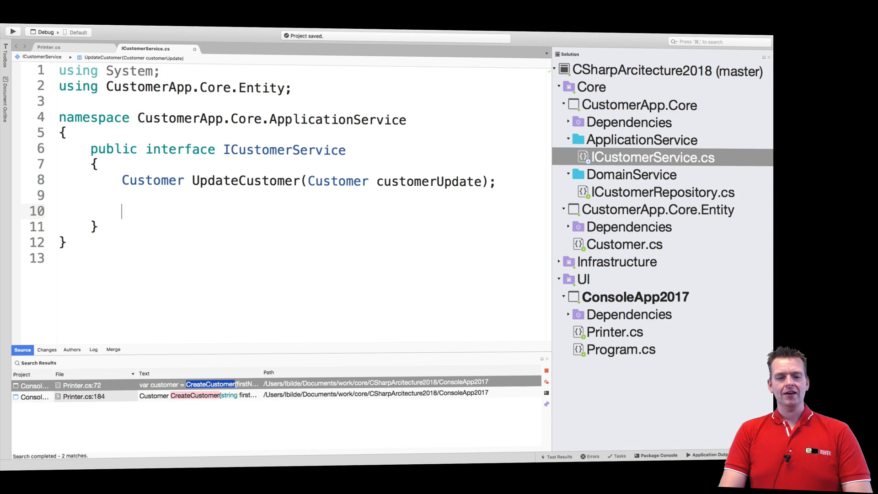
pyautogui.write('Customer FindCustomerById(int id);')
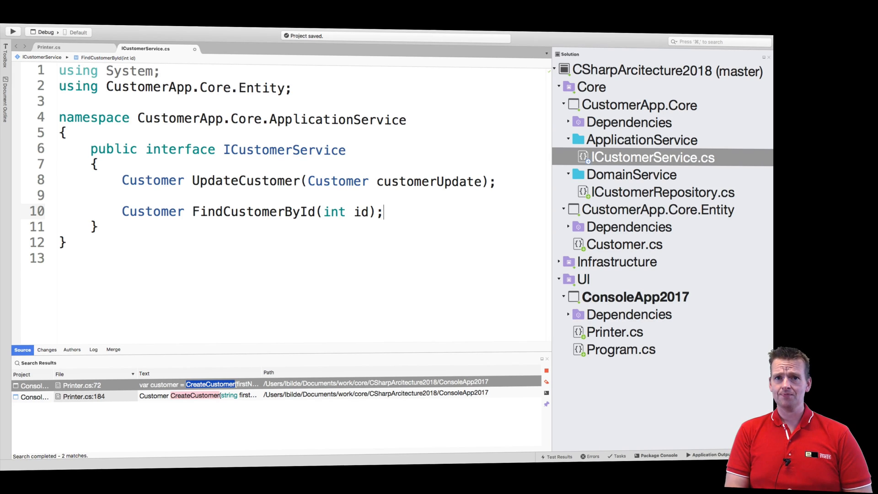
pyautogui.press('Return')
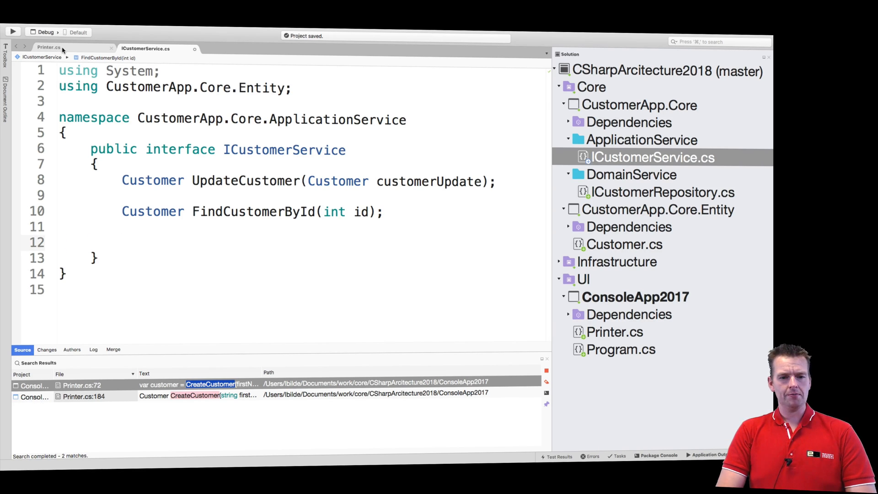
# Declare List<Customer> GetAllCustomers(), importing System.Collections.Generic via quick fix.
pyautogui.click(49, 47)
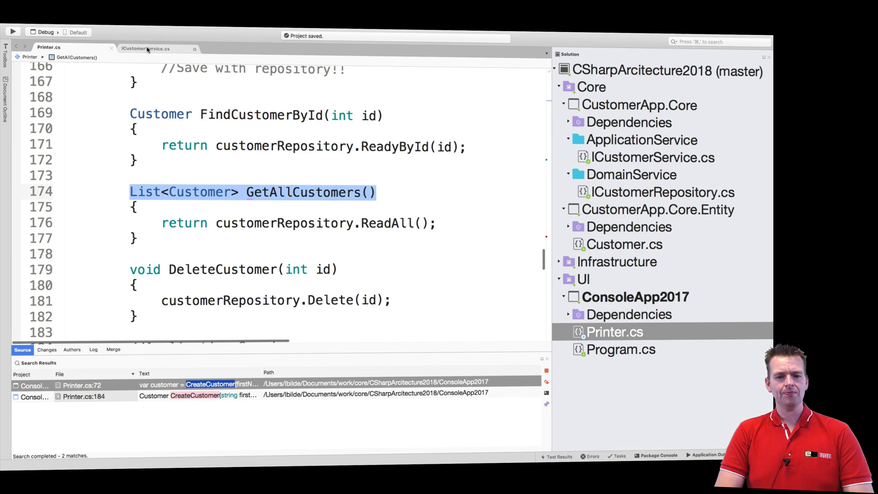
pyautogui.click(144, 48)
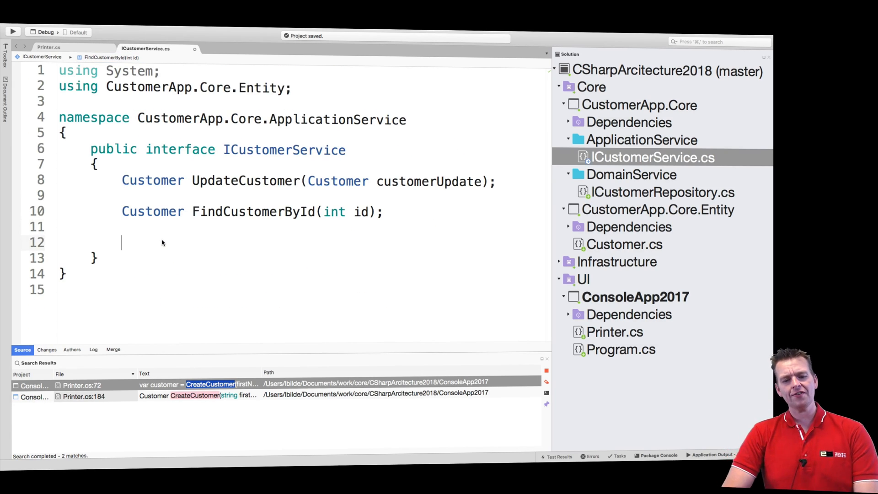
pyautogui.write('List<Customer> GetAllCustomers();')
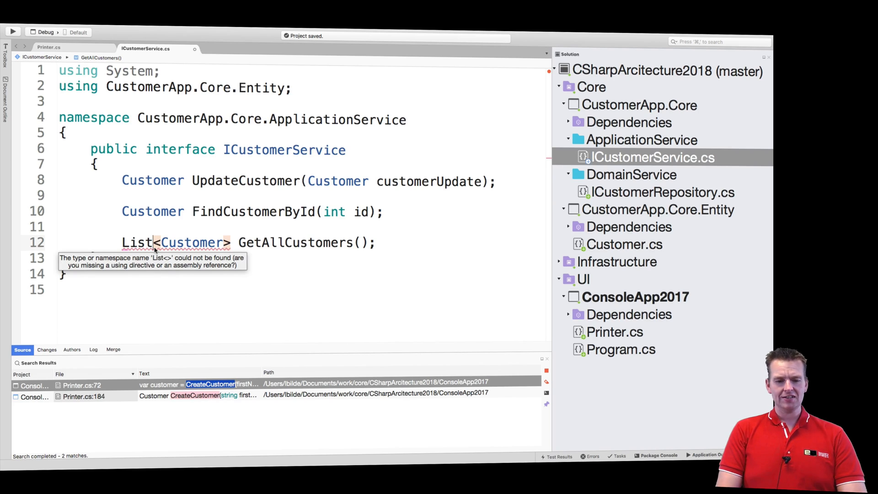
pyautogui.click(138, 242)
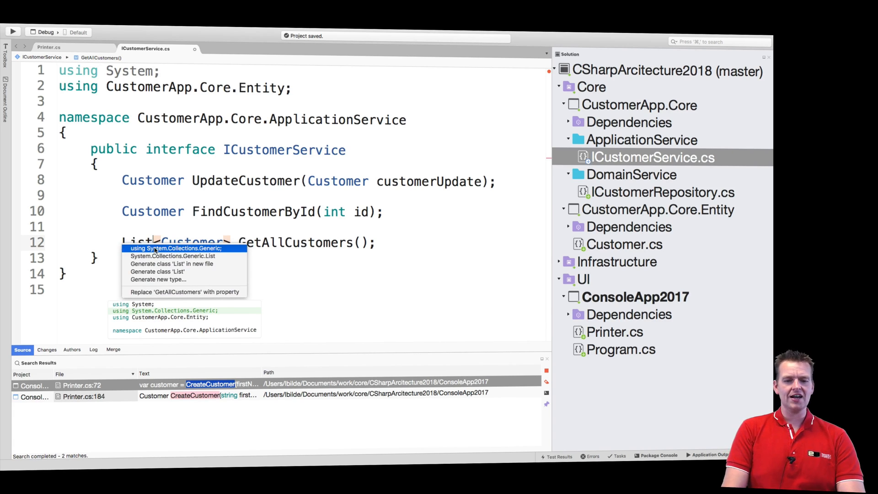
pyautogui.click(176, 247)
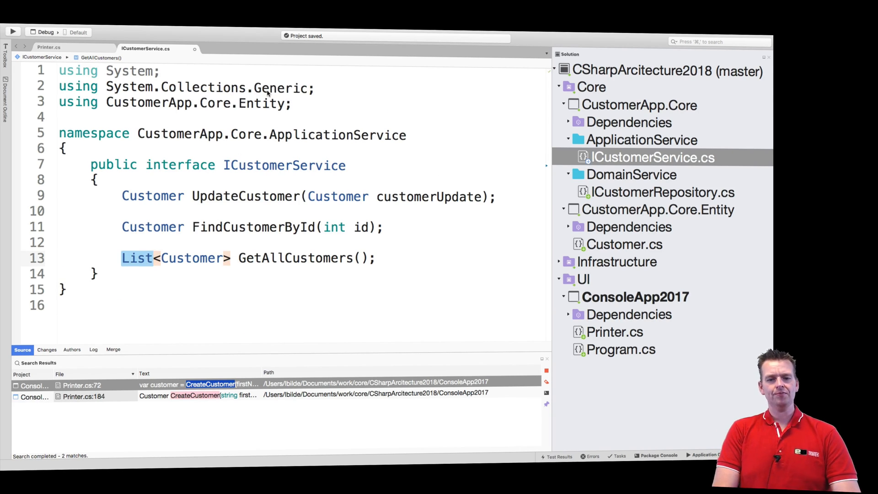
pyautogui.click(247, 285)
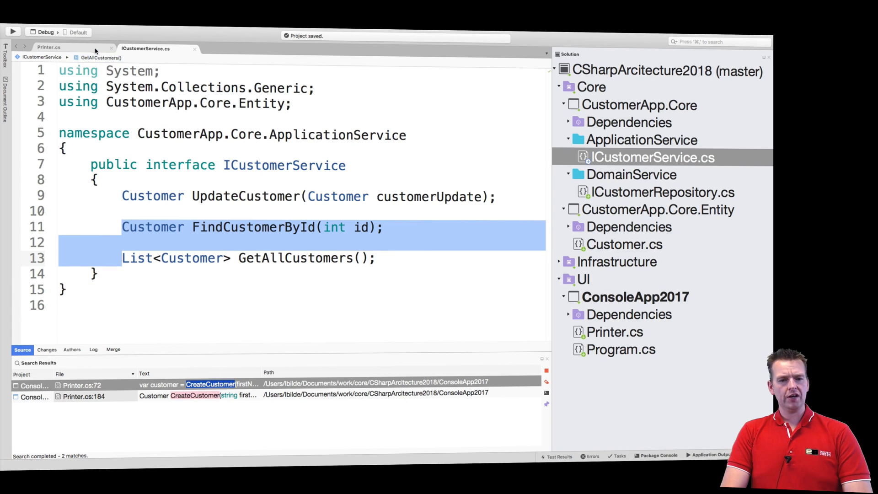
pyautogui.click(48, 47)
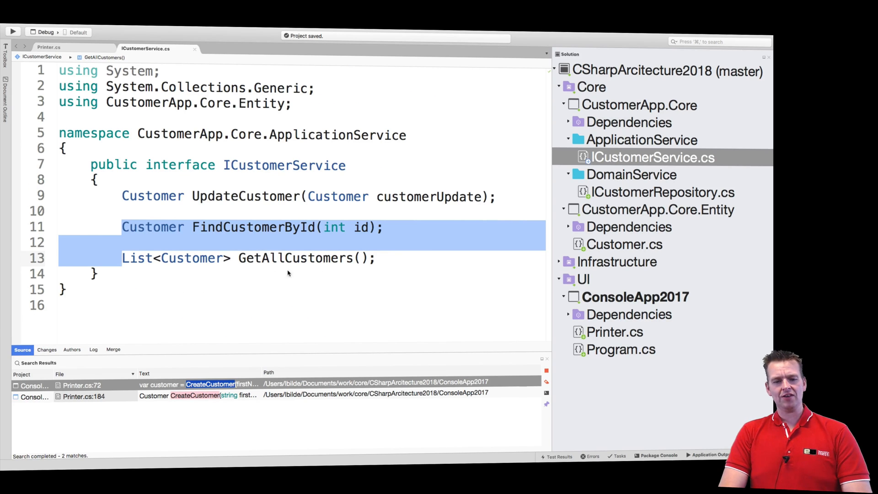
# Declare DeleteCustomer(int id) returning Customer in ICustomerService.
pyautogui.write('void DeleteCustomer(int id)')
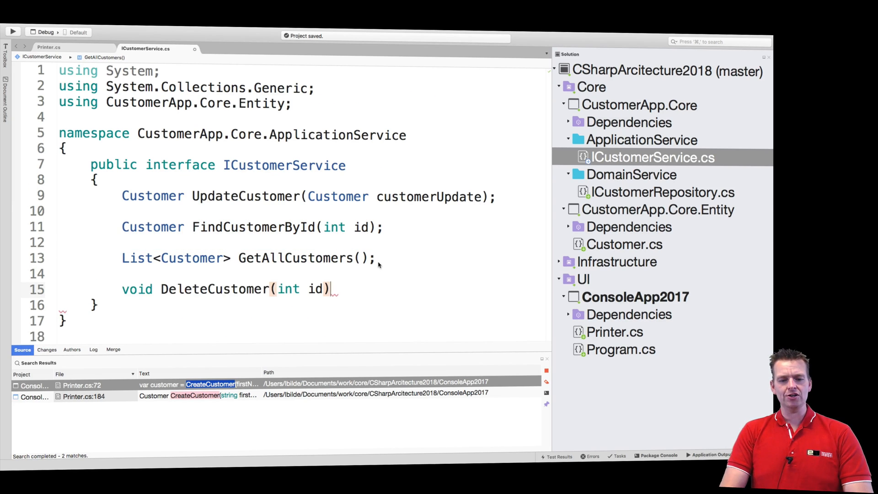
pyautogui.write(';')
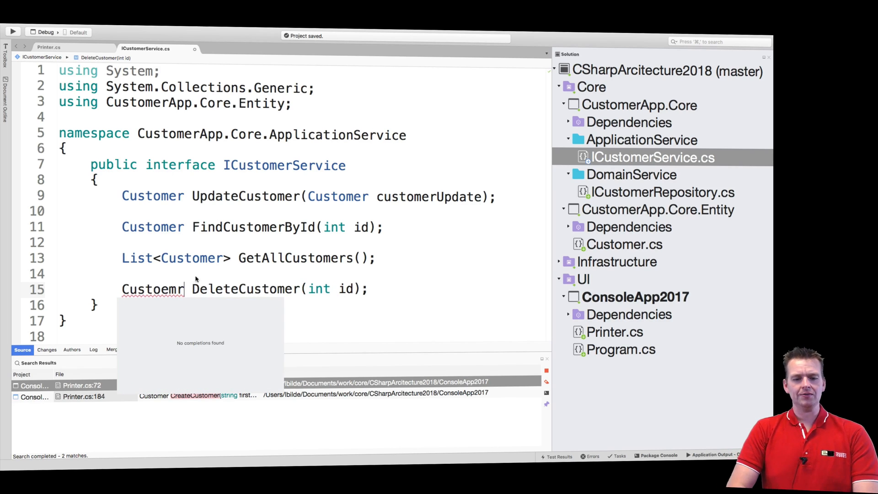
pyautogui.press('Backspace')
pyautogui.write('m')
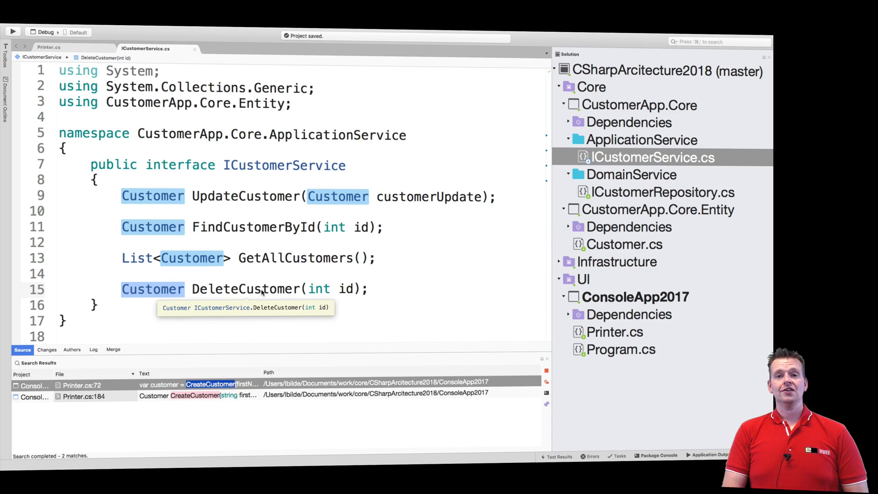
pyautogui.moveTo(450, 310)
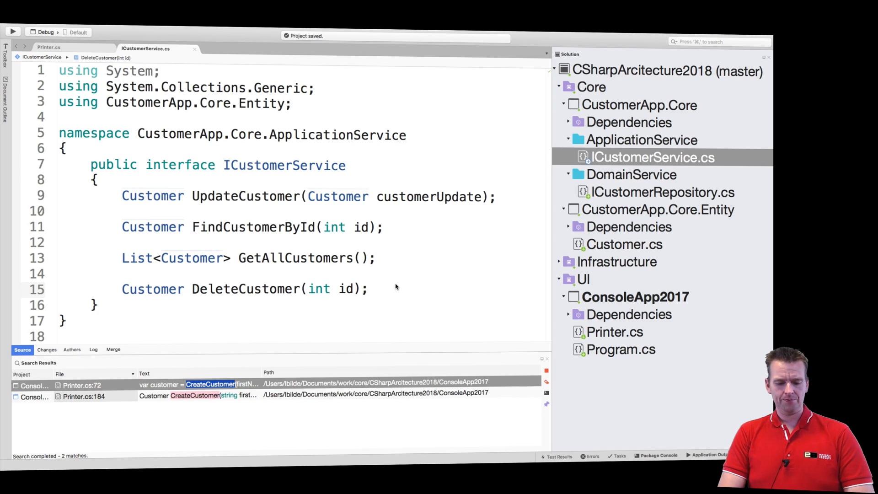
pyautogui.moveTo(210, 213)
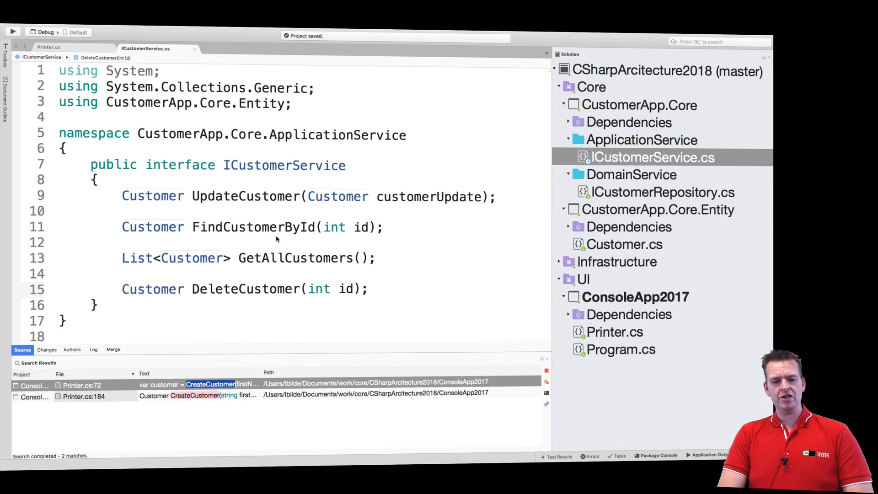
# Copy the CreateCustomer(firstName, lastName, address) signature from Printer.cs into ICustomerService.
pyautogui.click(49, 47)
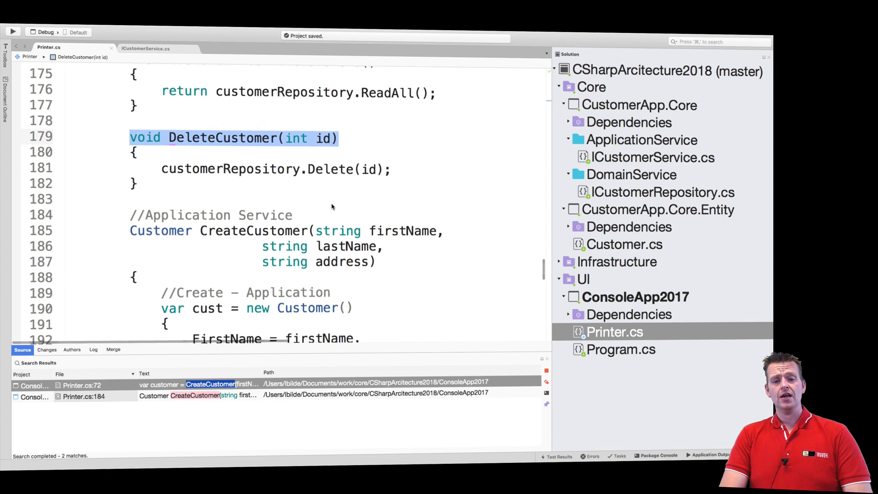
pyautogui.scroll(-3)
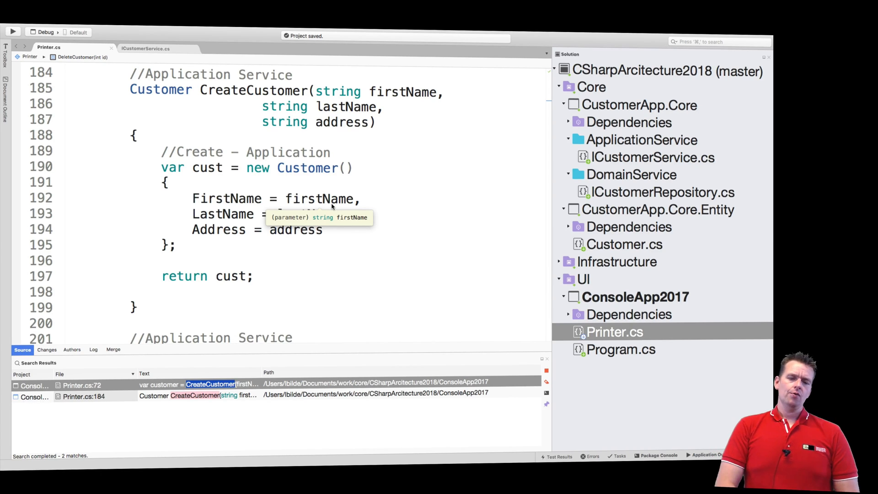
pyautogui.doubleClick(253, 90)
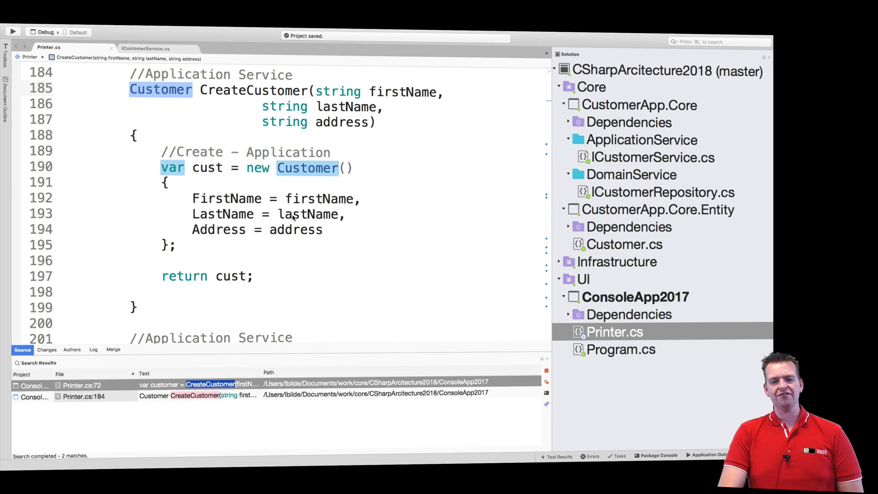
pyautogui.moveTo(368, 208)
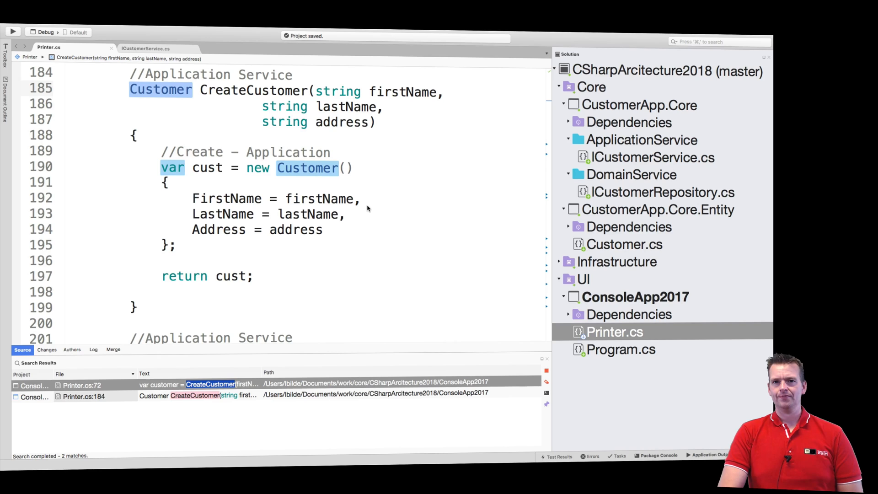
pyautogui.moveTo(368, 214)
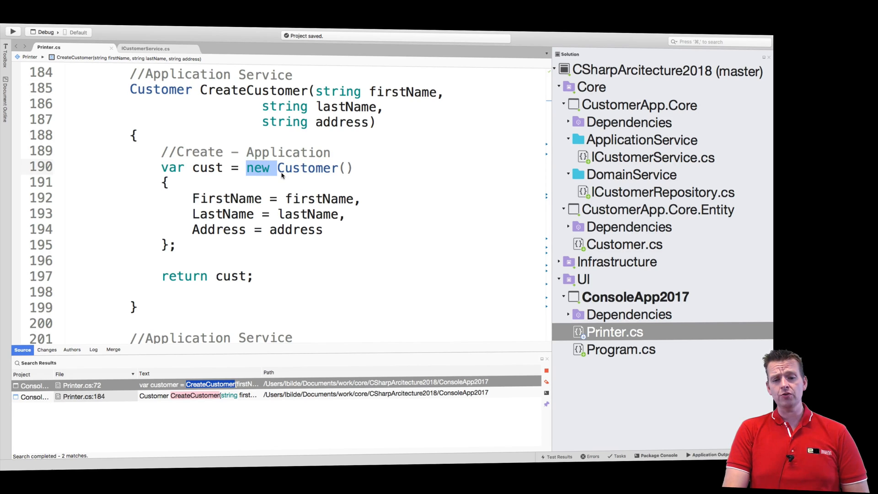
pyautogui.moveTo(308, 167)
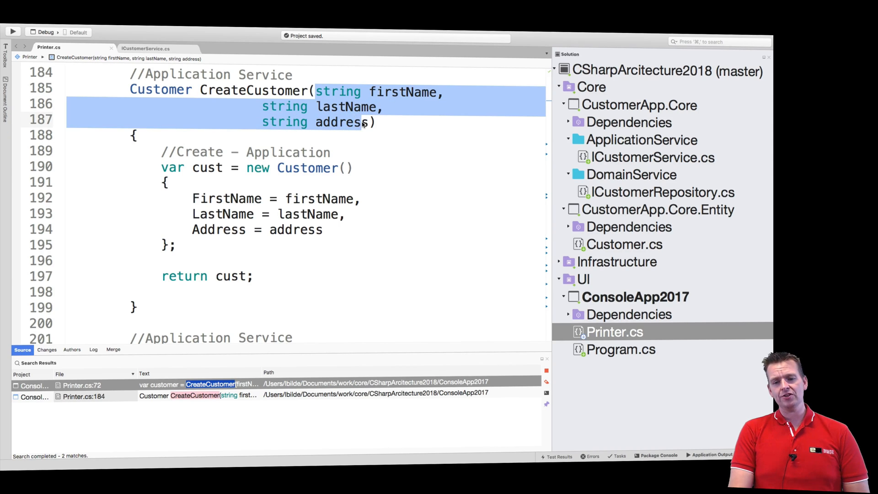
pyautogui.moveTo(341, 121)
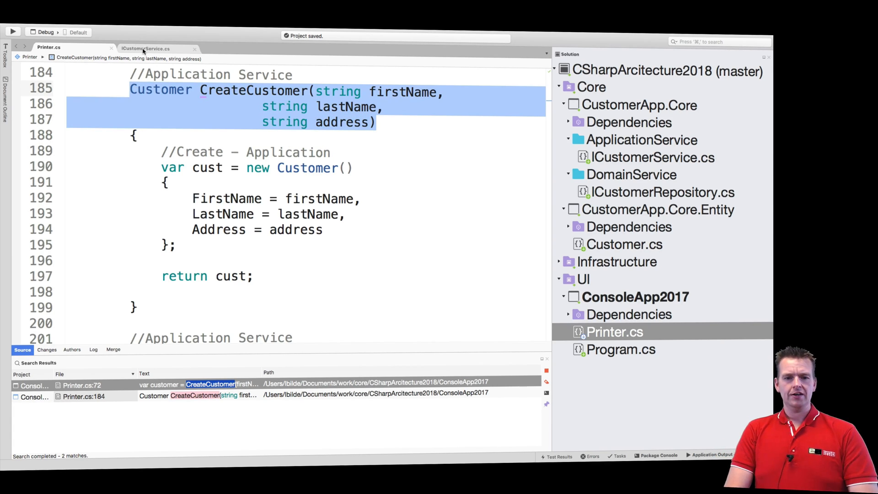
pyautogui.click(145, 49)
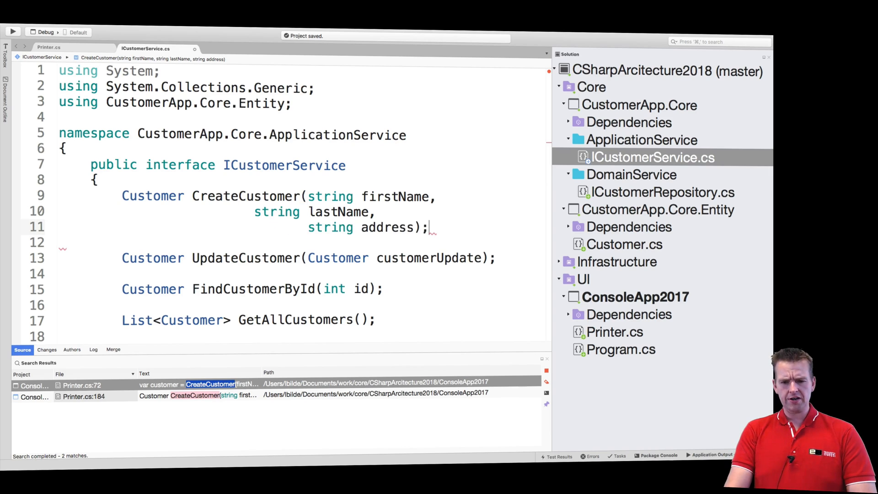
# Rename the CreateCustomer declaration to NewCustomer and return to Printer.cs's SaveCustomer method.
pyautogui.click(235, 195)
pyautogui.write('New')
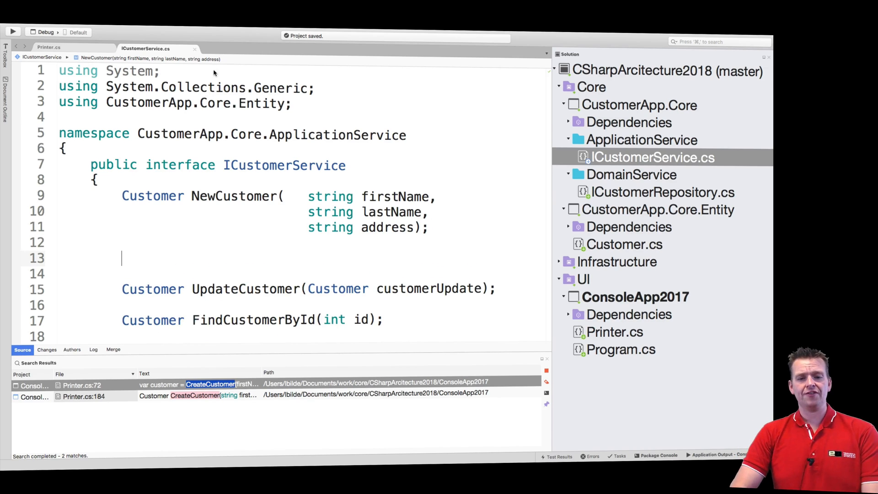
pyautogui.click(49, 46)
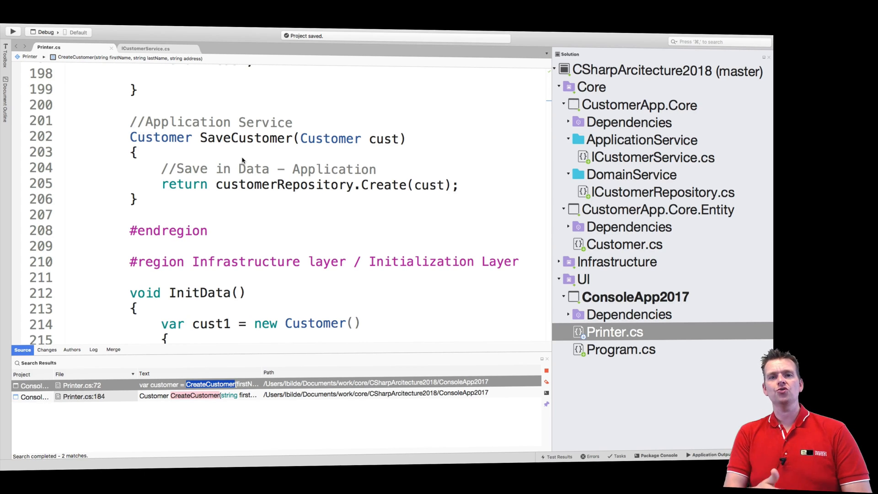
# Declare Customer CreateCustomer(Customer cust) below NewCustomer, copied from Printer's SaveCustomer.
pyautogui.click(129, 138)
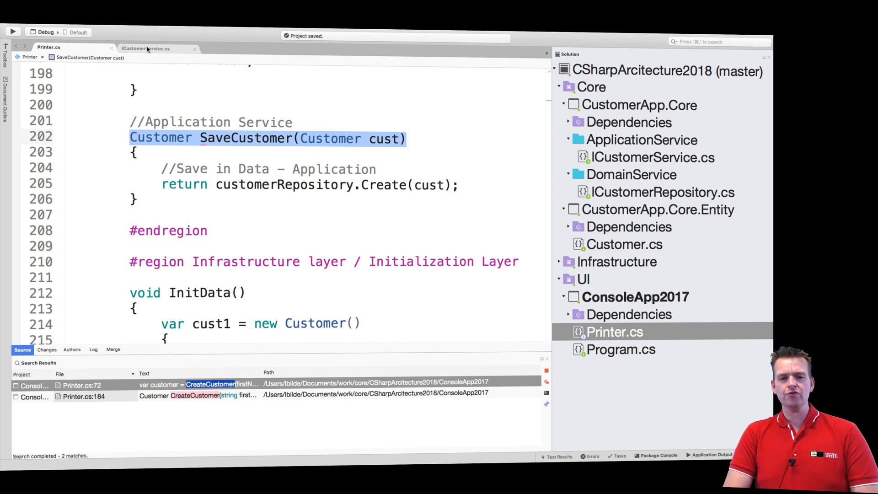
pyautogui.click(146, 48)
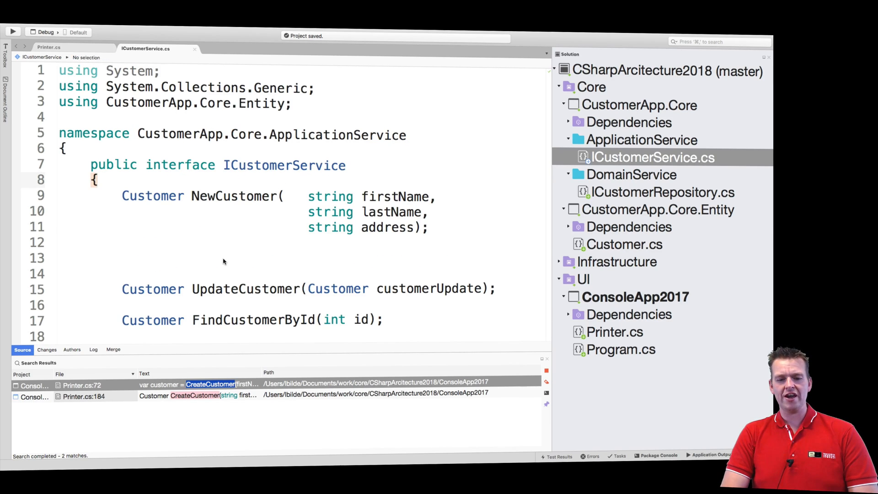
pyautogui.write('Customer SaveCustomer(Customer cust)')
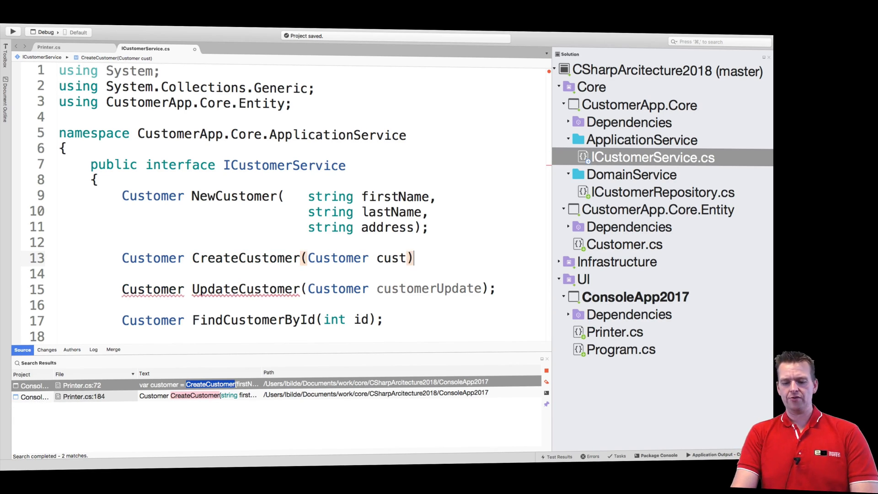
pyautogui.scroll(-3)
pyautogui.write(';')
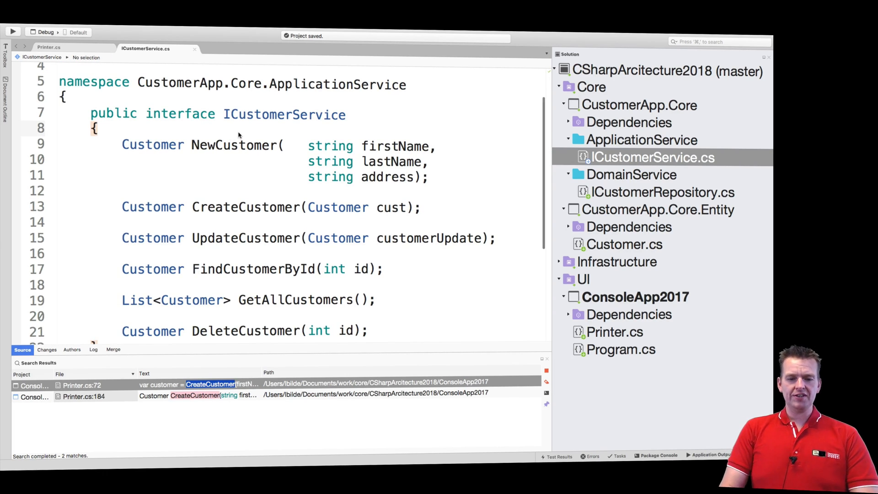
# Comment the first declarations with //New Customer, //Create and //Read.
pyautogui.write('//New')
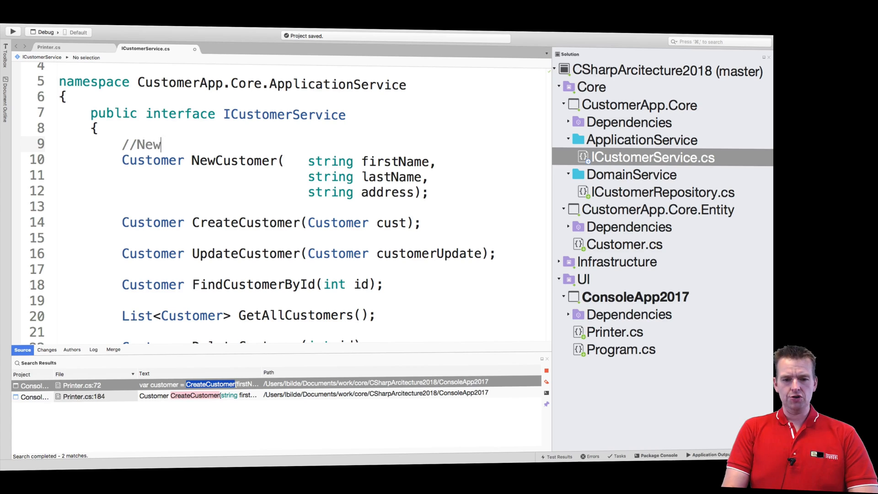
pyautogui.write('Custoemr')
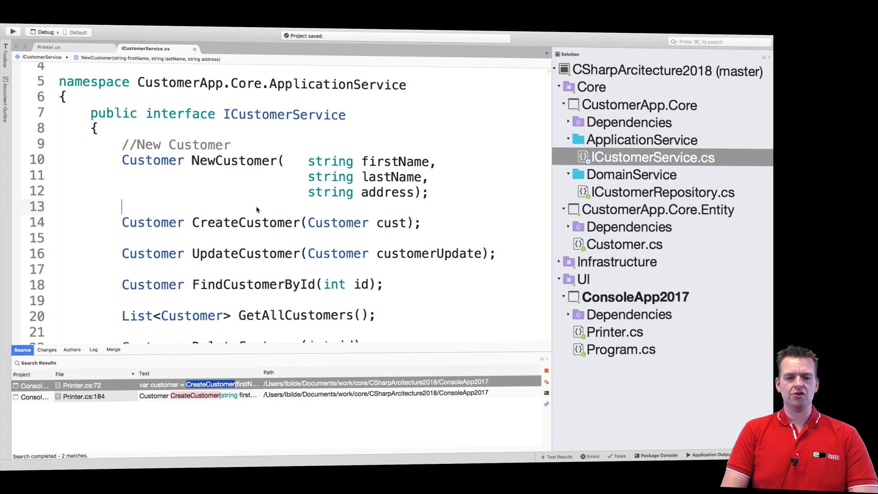
pyautogui.write('//')
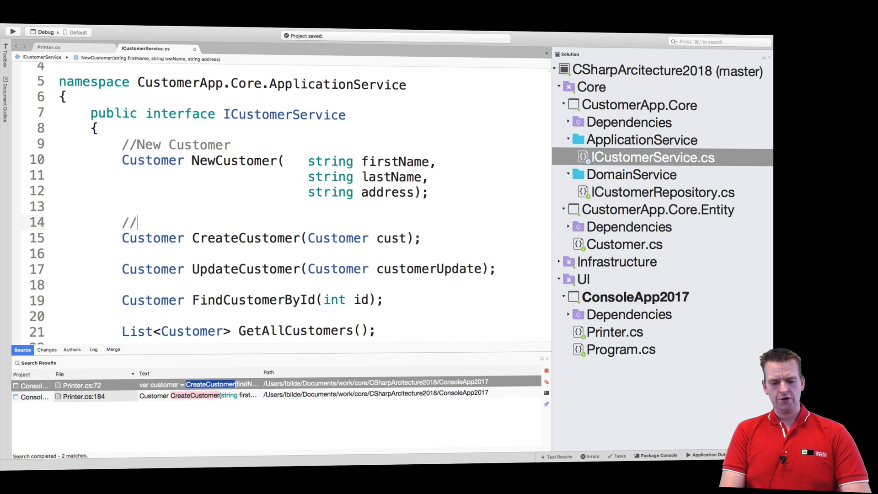
pyautogui.write('Create')
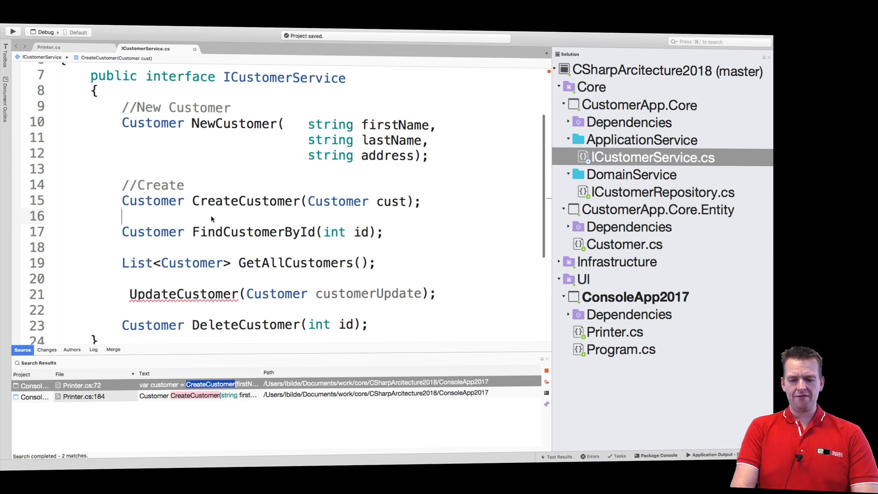
pyautogui.write('//REad')
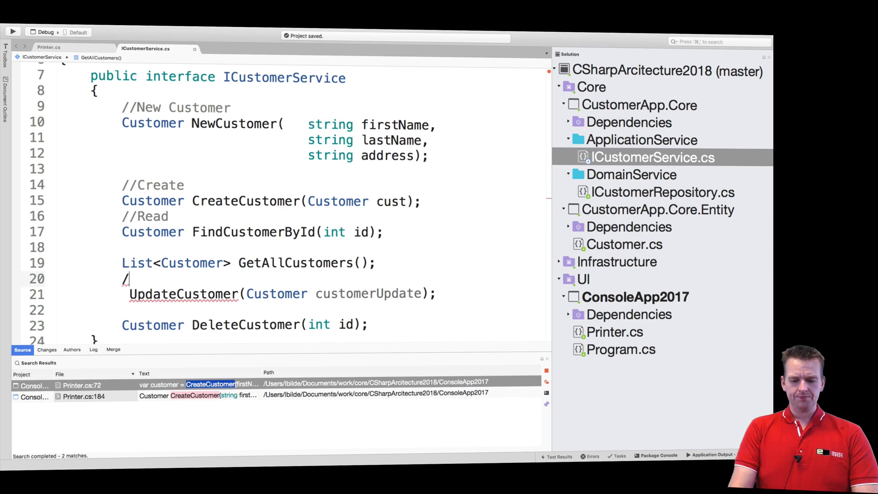
# Label the remaining declarations with update Customer and //Delete comments.
pyautogui.write('update')
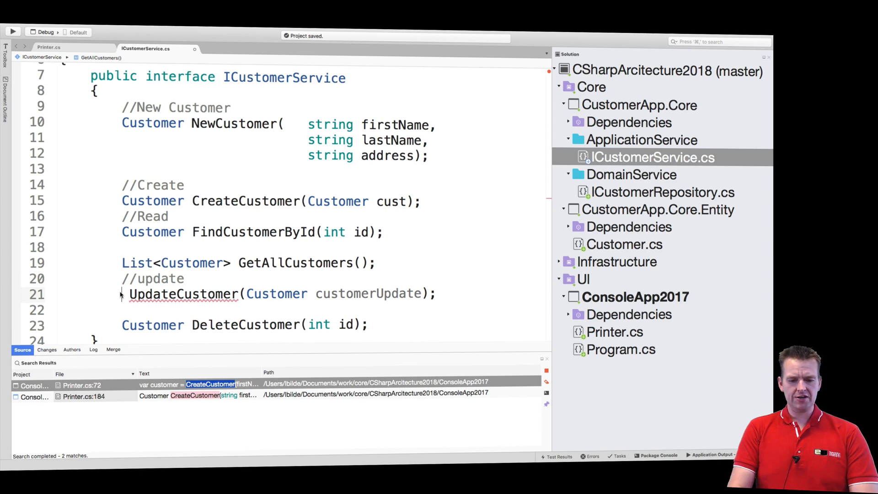
pyautogui.write('Csuteom')
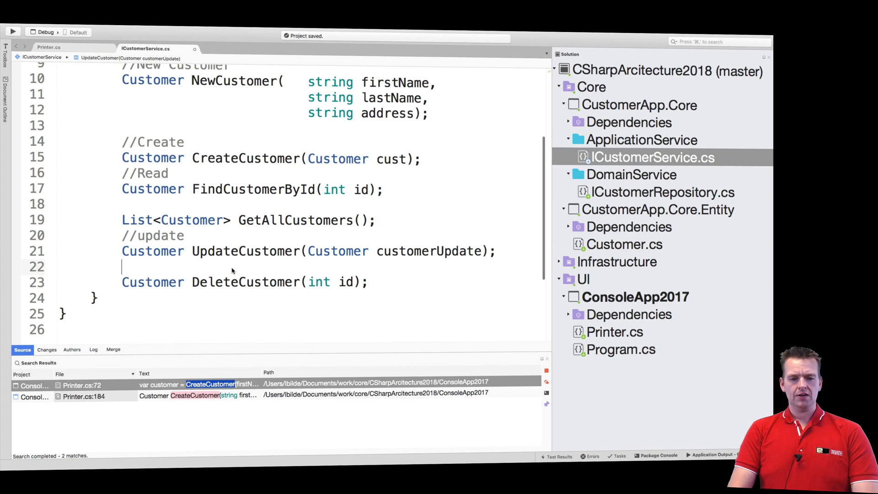
pyautogui.write('//')
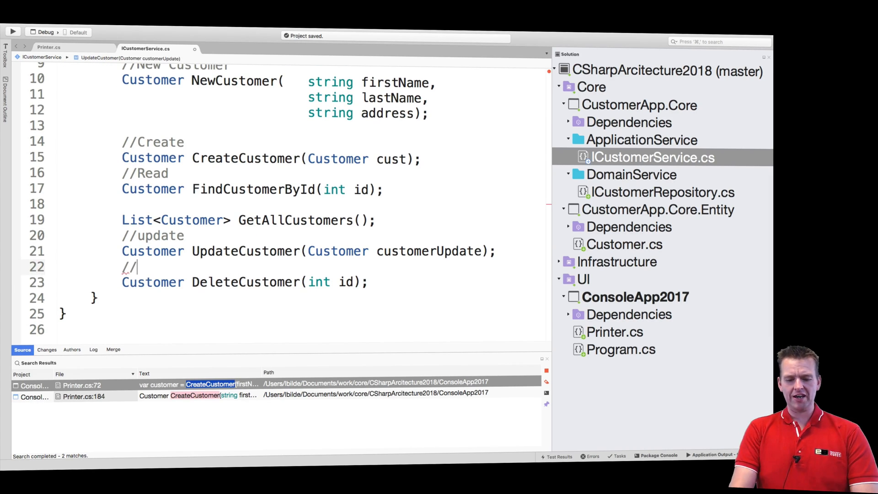
pyautogui.write('Delete')
pyautogui.click(153, 236)
pyautogui.write('U')
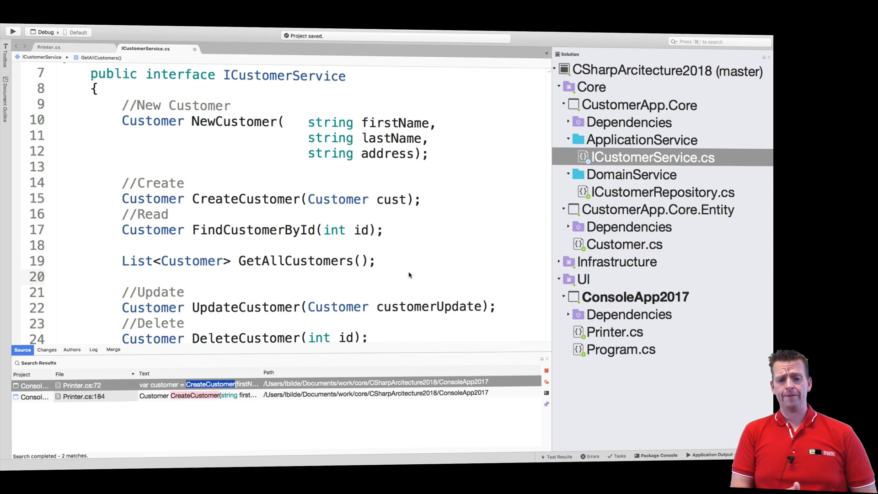
pyautogui.moveTo(329, 165)
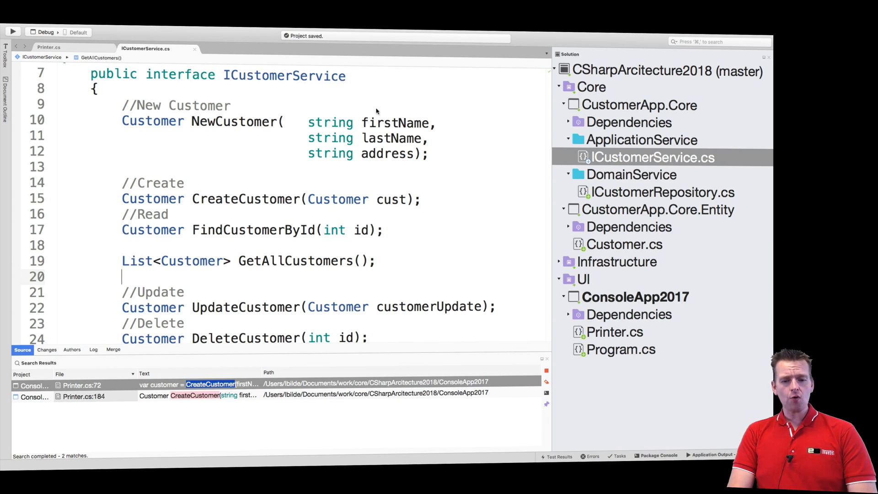
pyautogui.moveTo(404, 192)
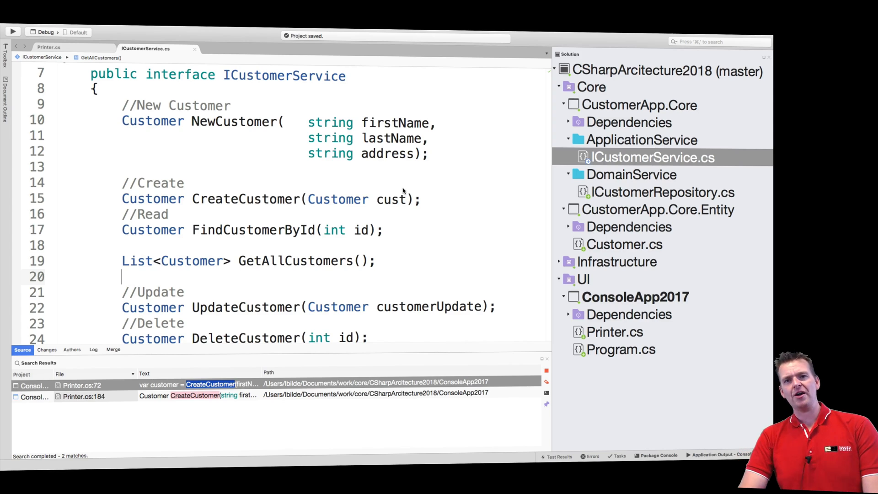